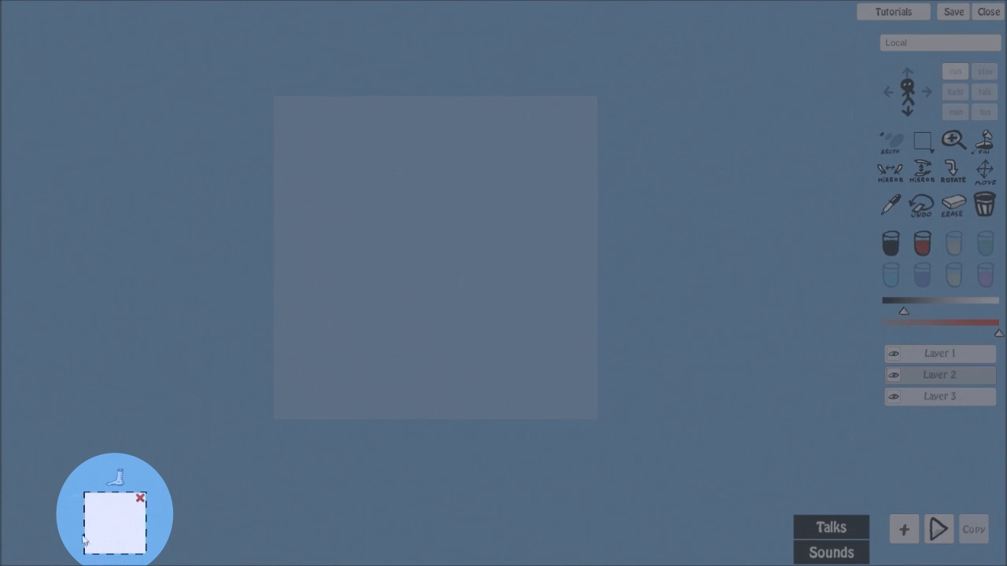
Select the first frame, then add a second blank frame after the C-shaped outline
left_click(902, 528)
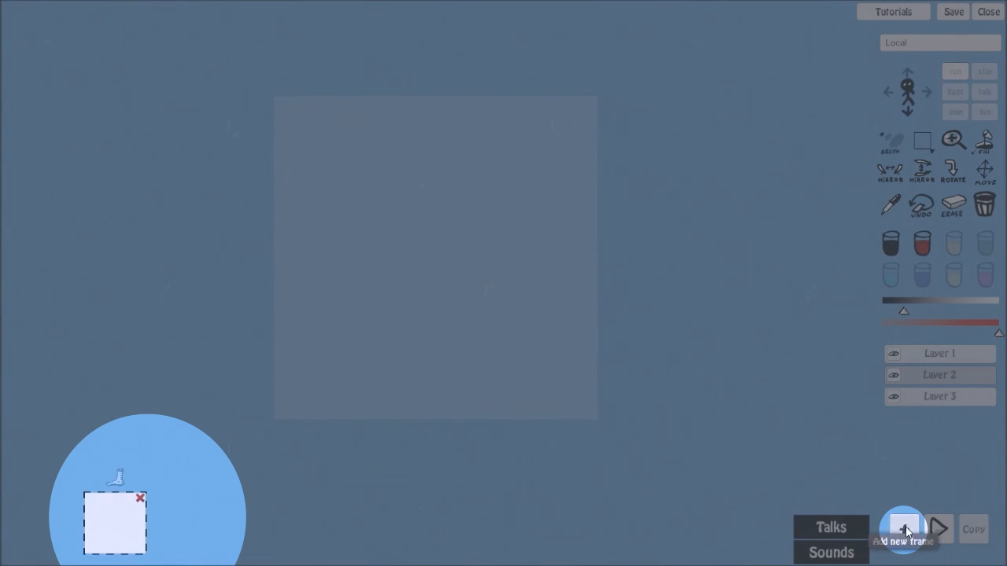
left_click(903, 529)
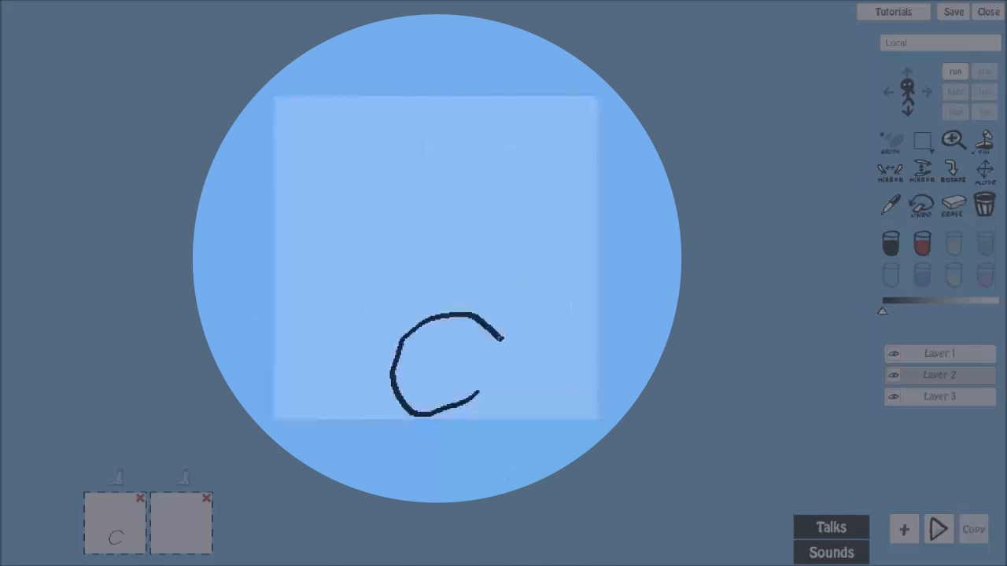
Fill the blob outline with solid paint and draw a larger dark blob in frame 2
left_click(448, 362)
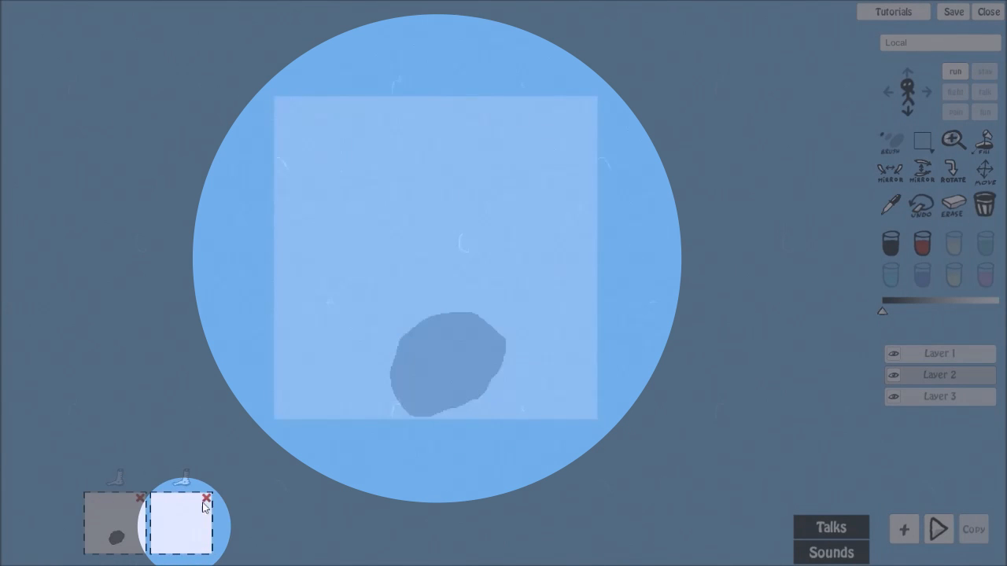
left_click_drag(425, 327, 405, 421)
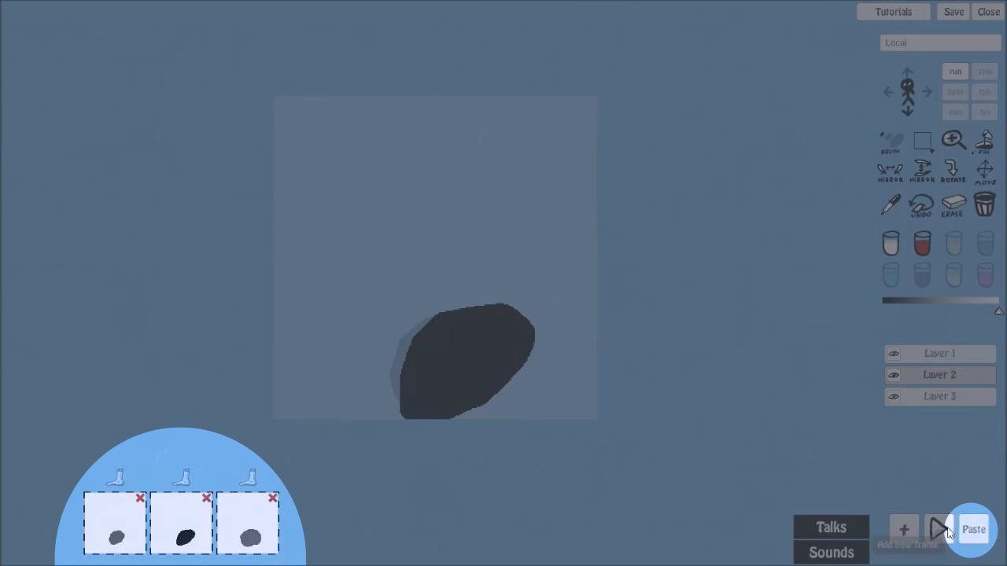
Add a fourth frame holding a pasted copy of the dark blob
left_click(903, 530)
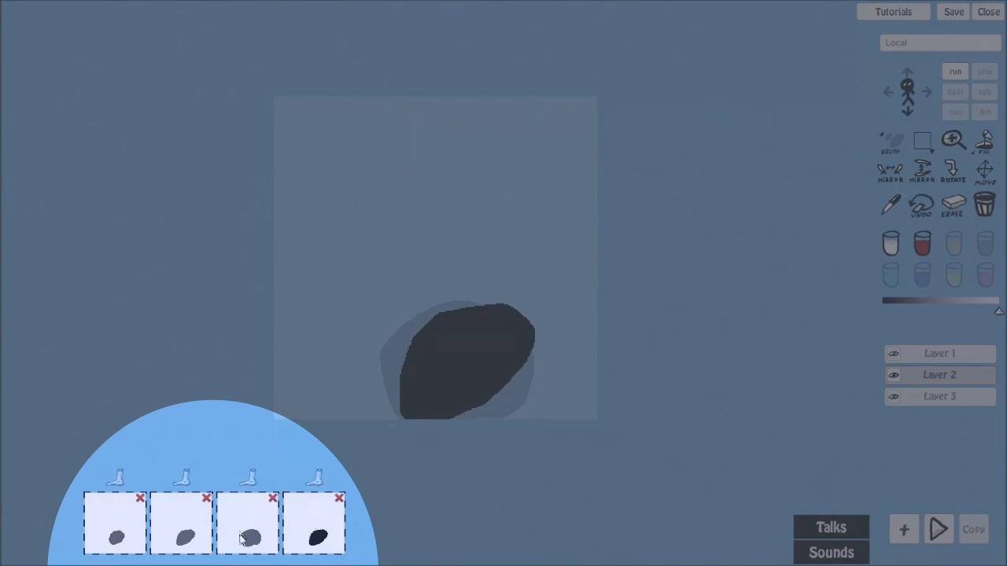
Move the dark blob frame to second place and toggle its footstep sound
left_click(114, 523)
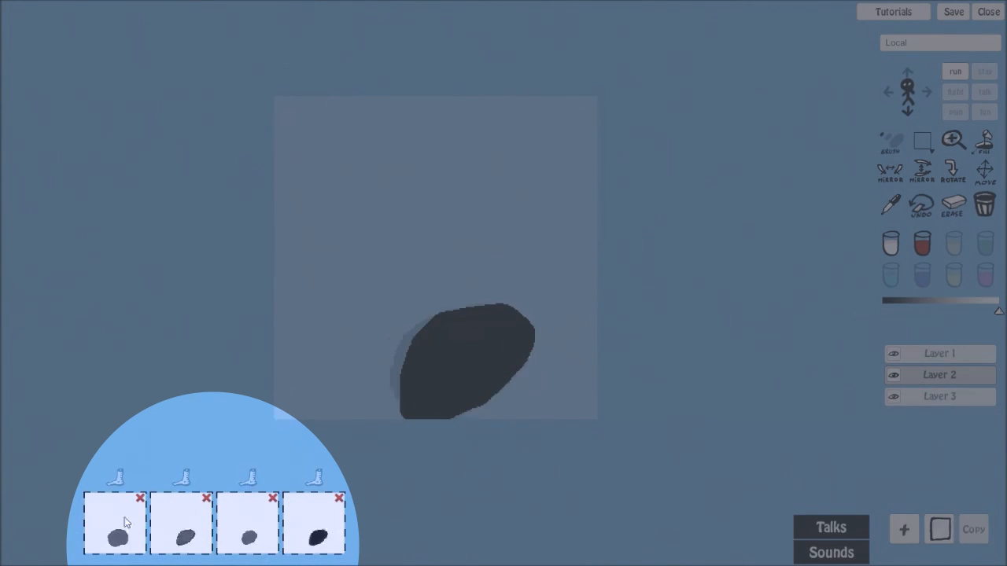
left_click(118, 480)
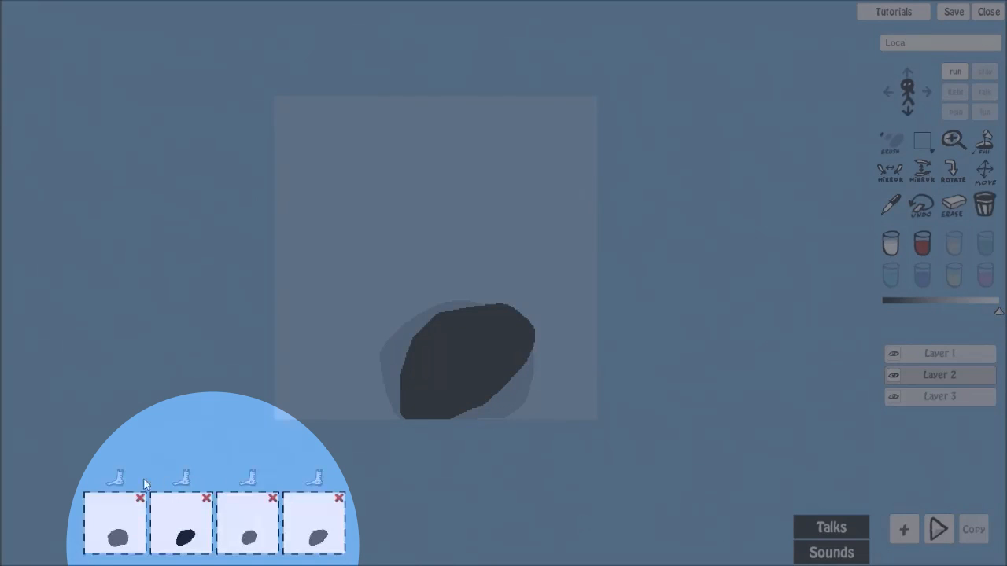
left_click(185, 477)
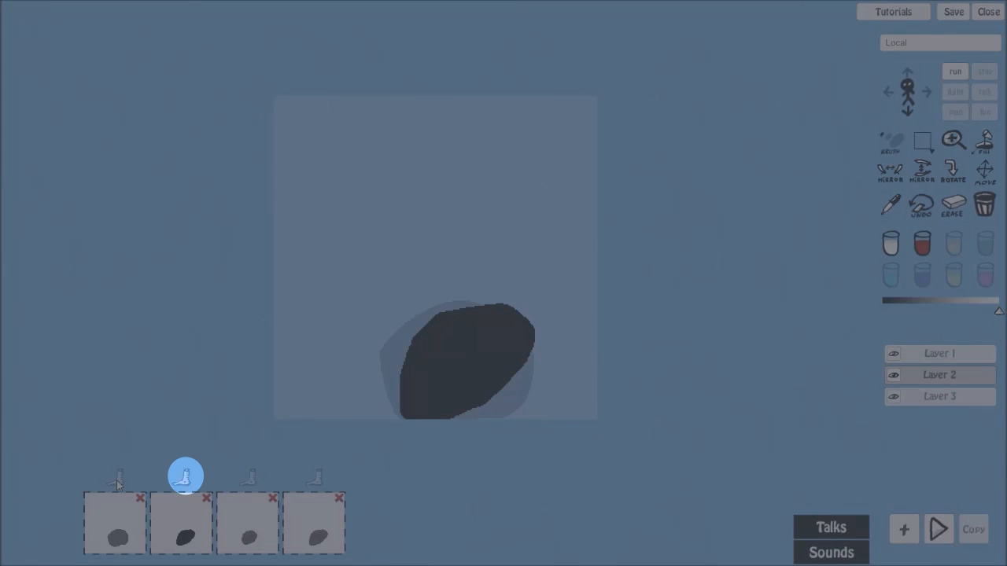